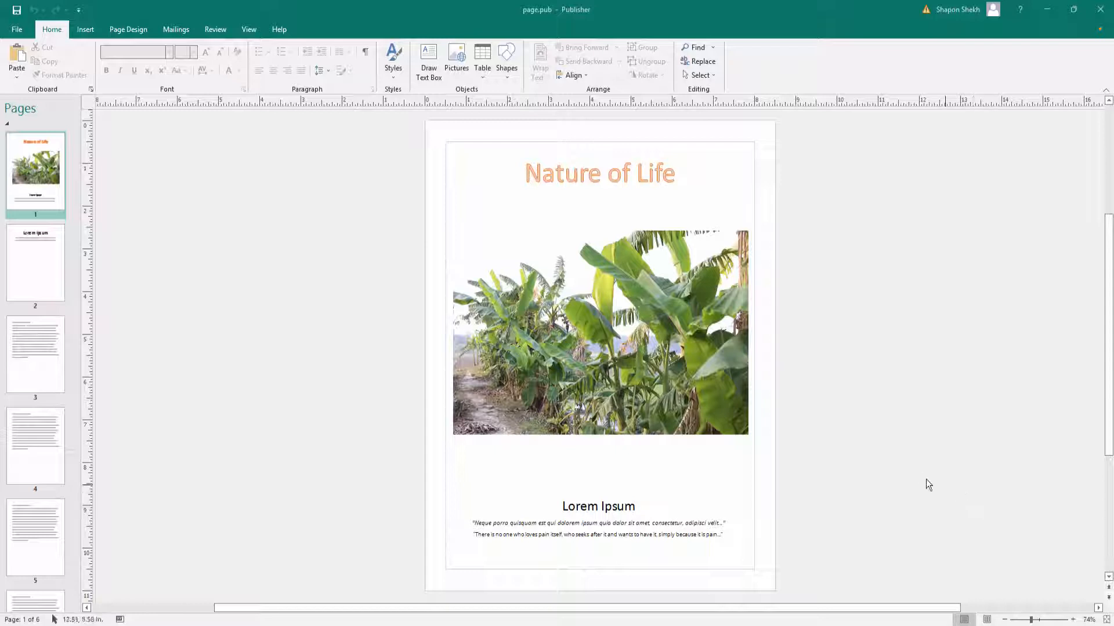
mouse_move(904, 477)
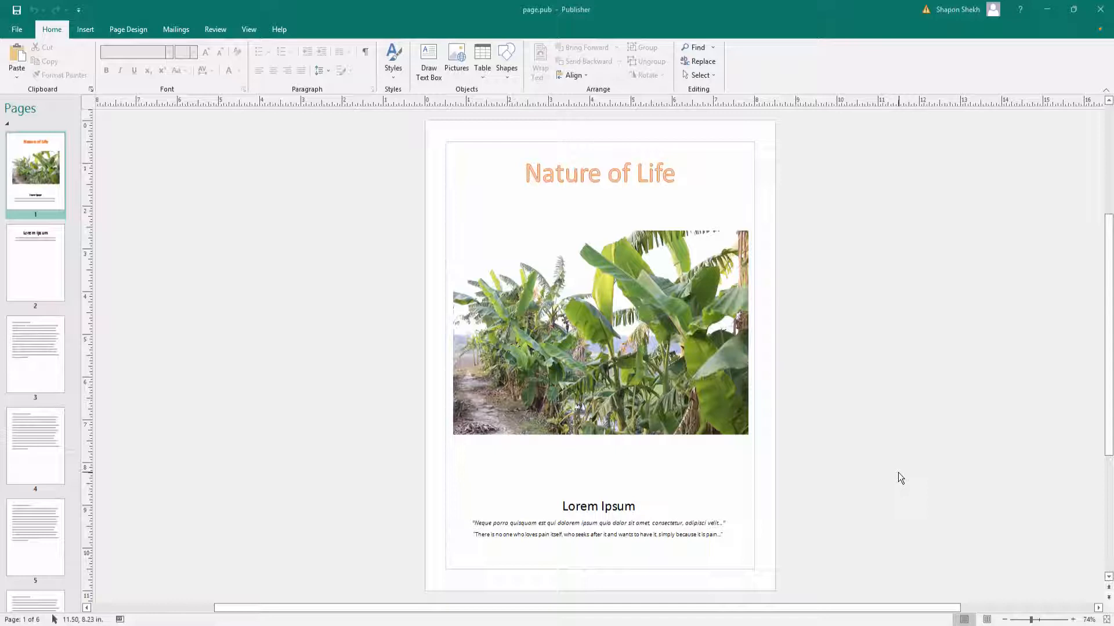
mouse_move(892, 478)
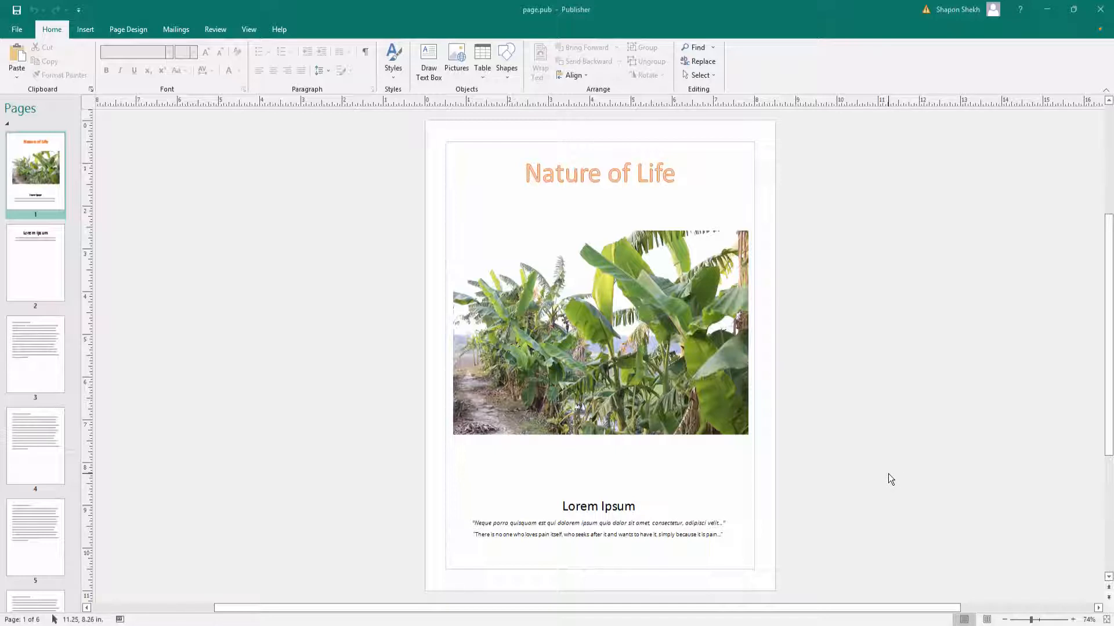
mouse_move(38, 193)
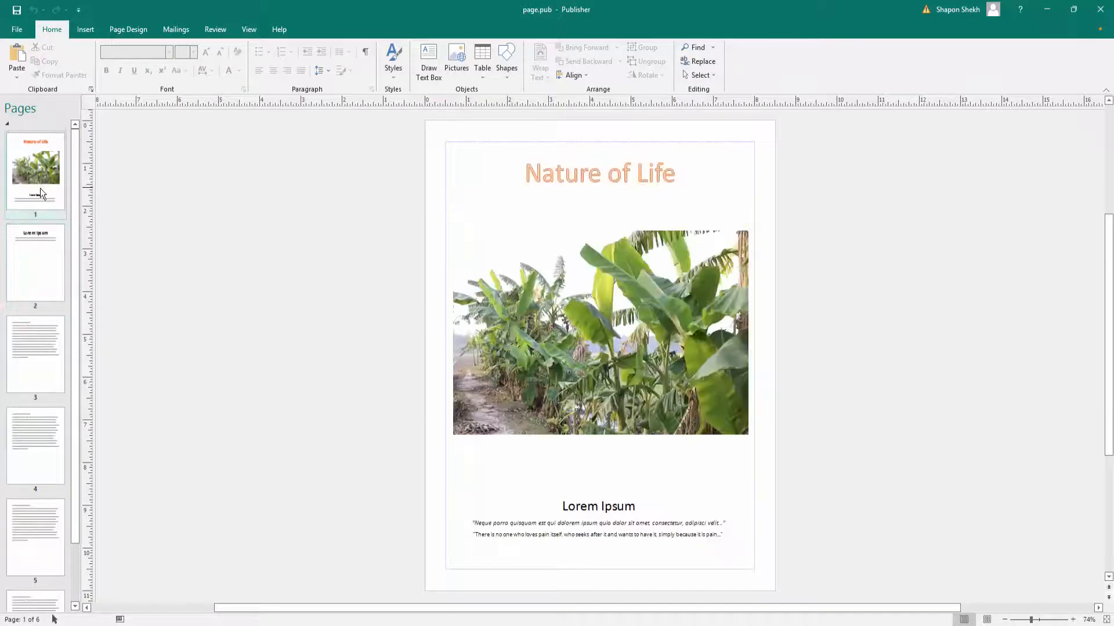
mouse_move(36, 253)
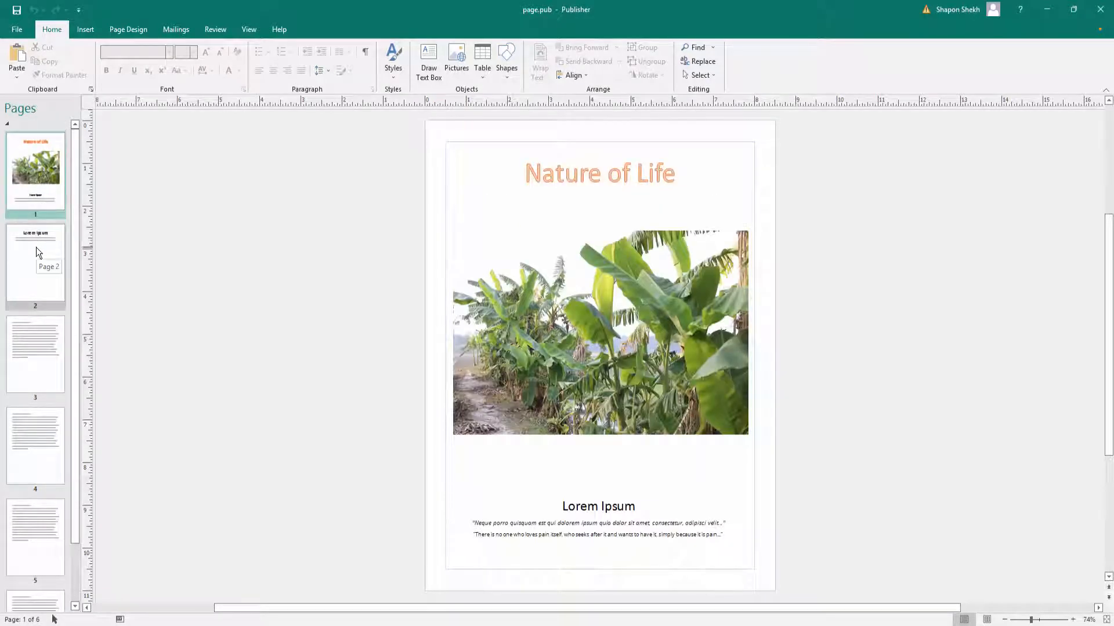
mouse_move(39, 279)
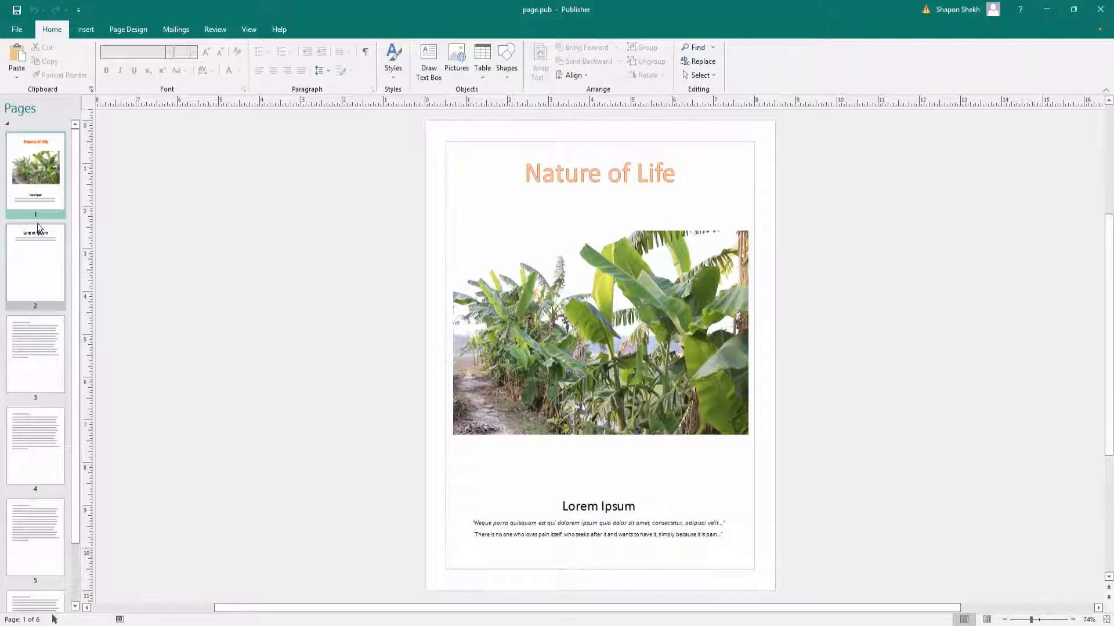
- Add Bottom Center page numbers from the cover's page options, then confirm the cover shows 1
click(35, 173)
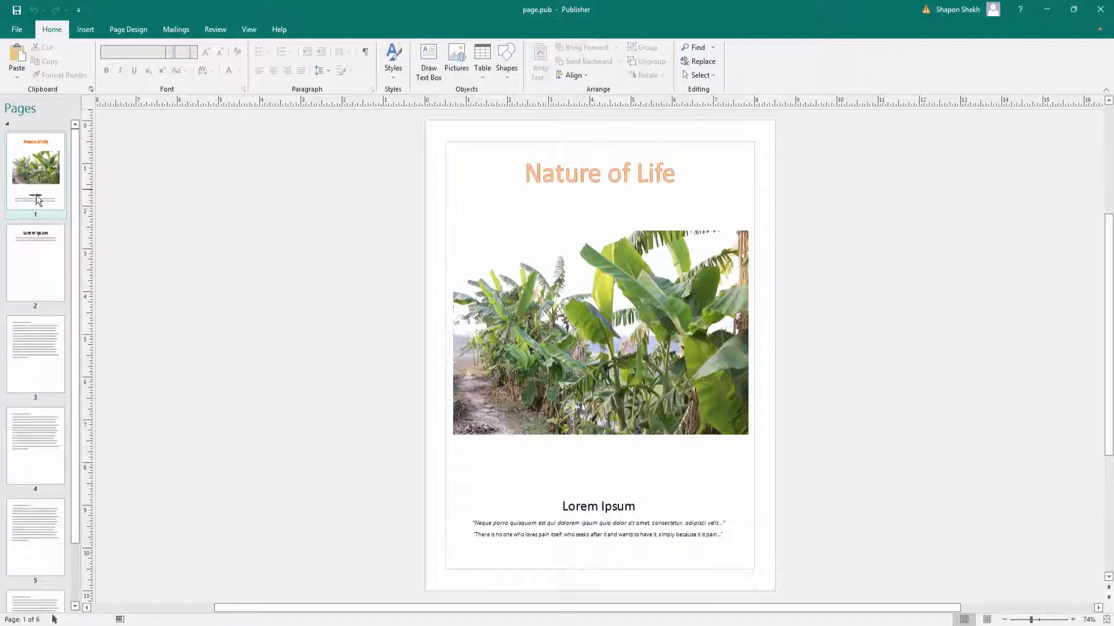
click(34, 263)
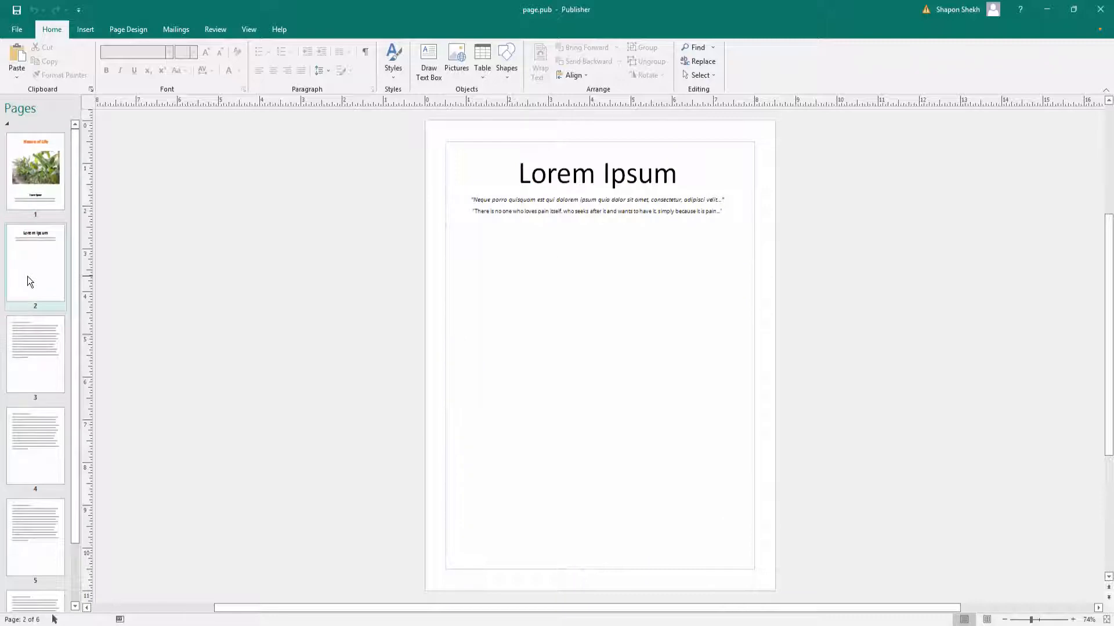
click(35, 170)
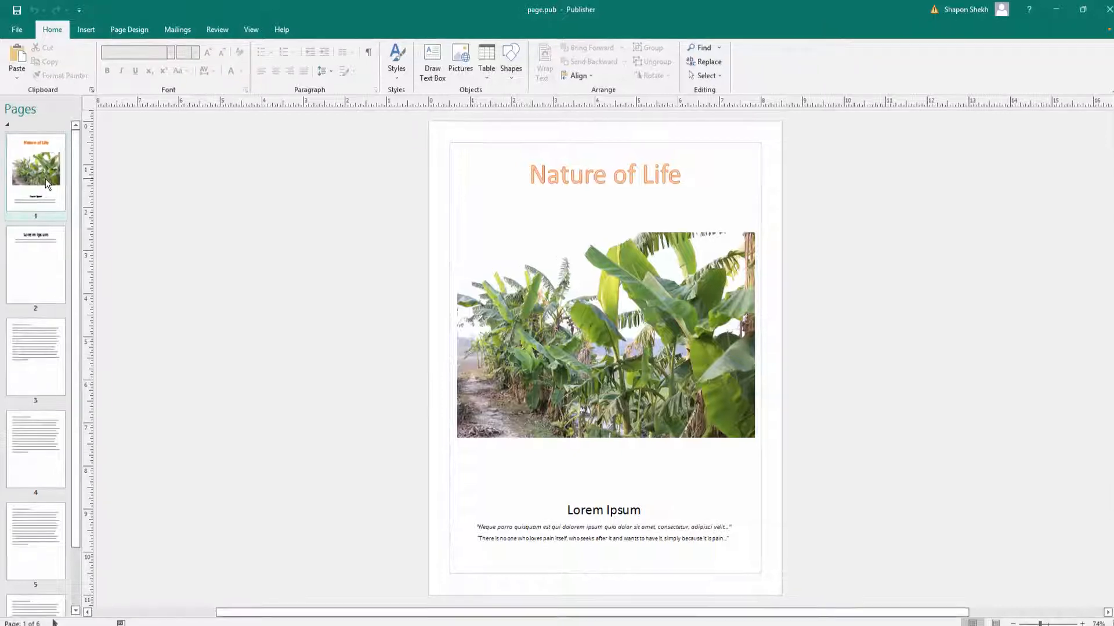
right_click(35, 171)
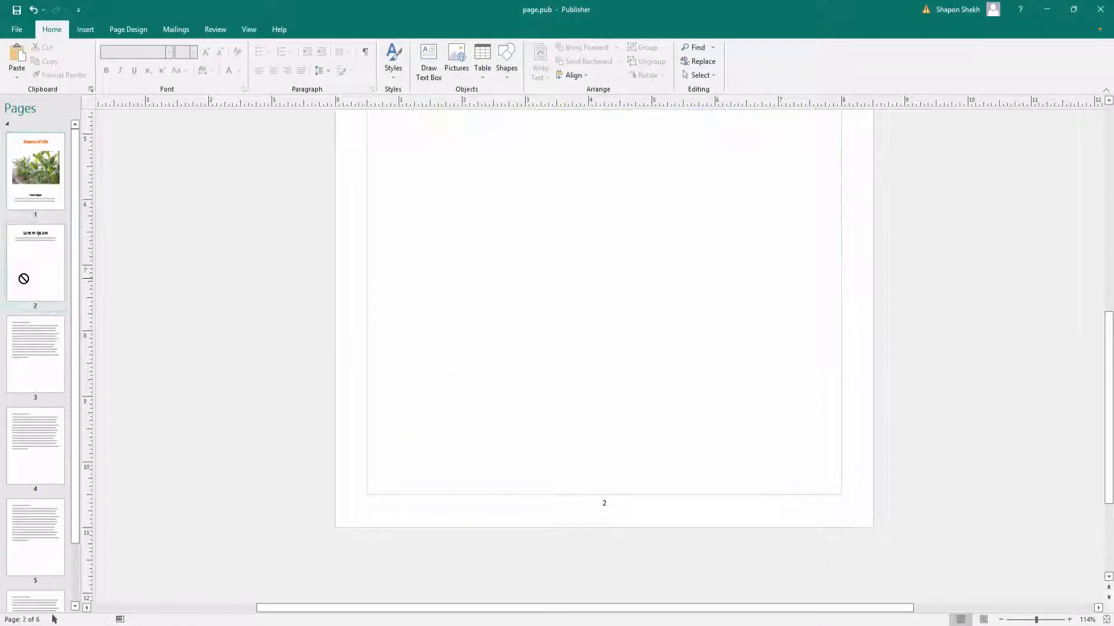
click(35, 446)
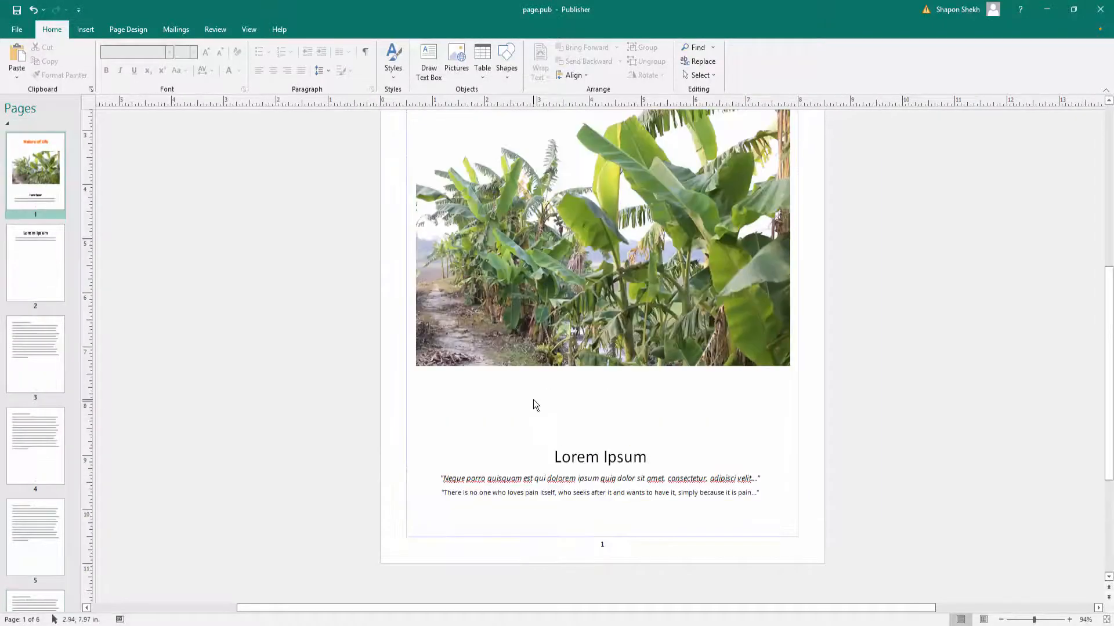
- Scroll the Pages pane and select the page 3 thumbnail, numbered 3
scroll(down, 3)
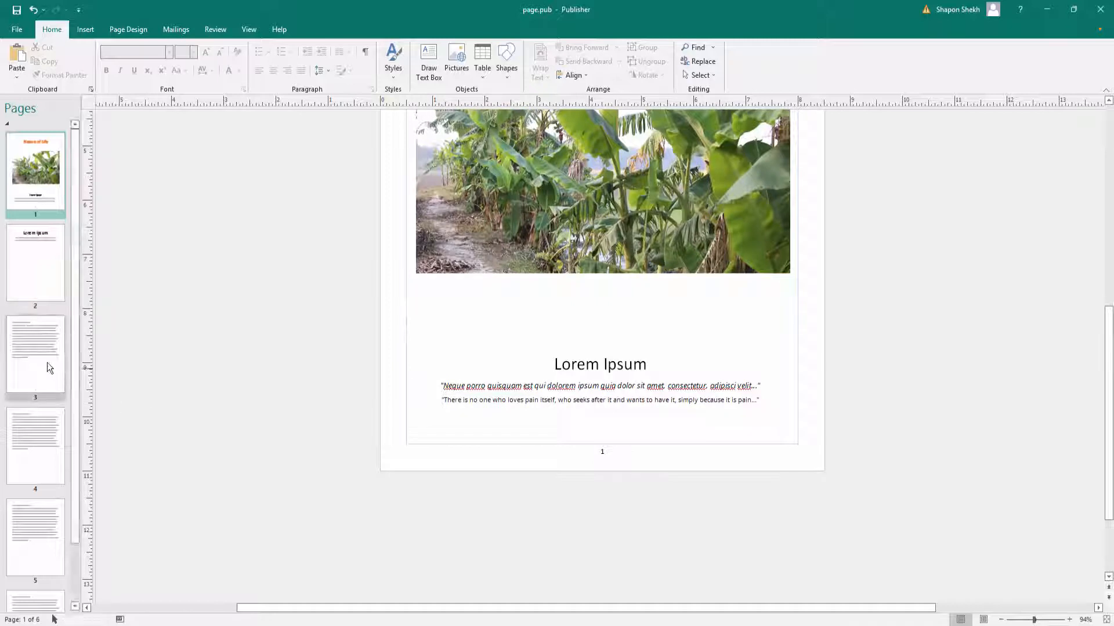
click(35, 354)
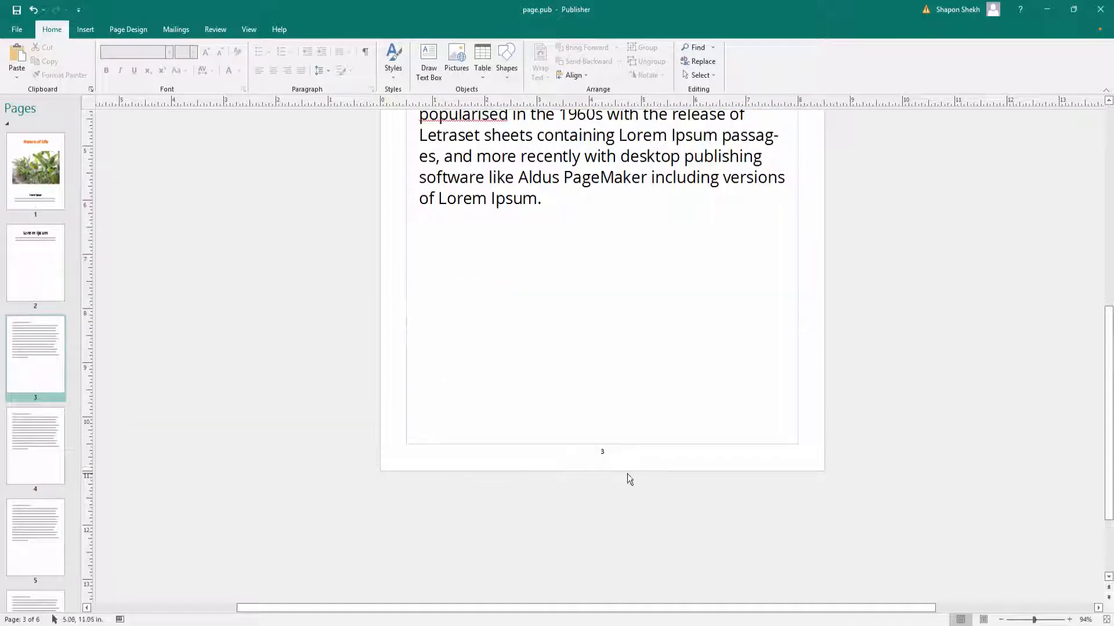
mouse_move(613, 475)
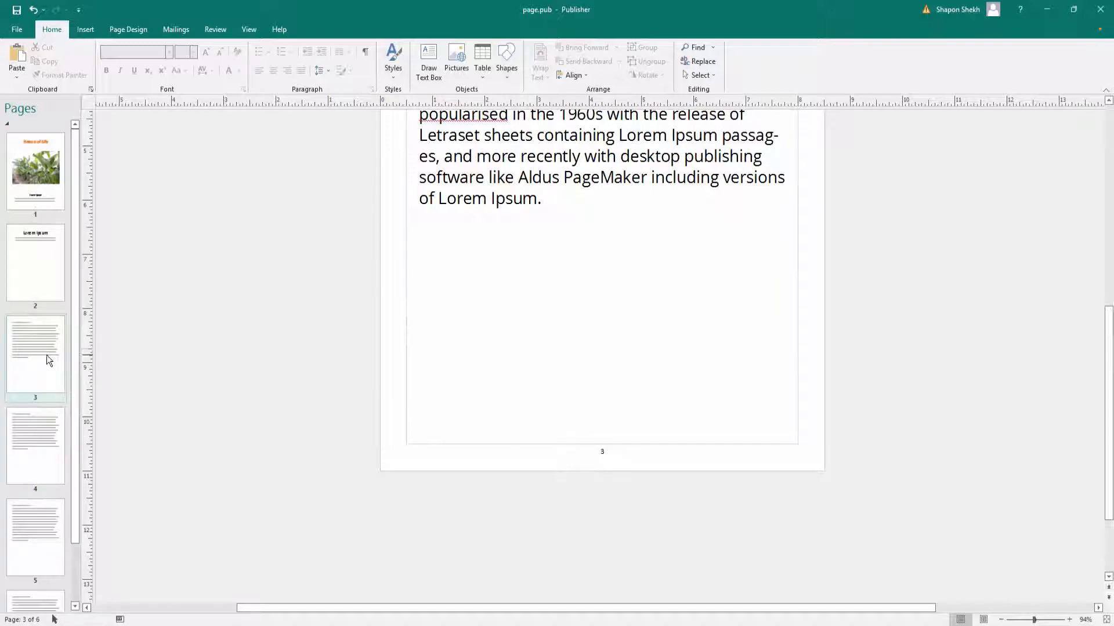
- Insert a section break at page 3 from its page options menu
right_click(35, 358)
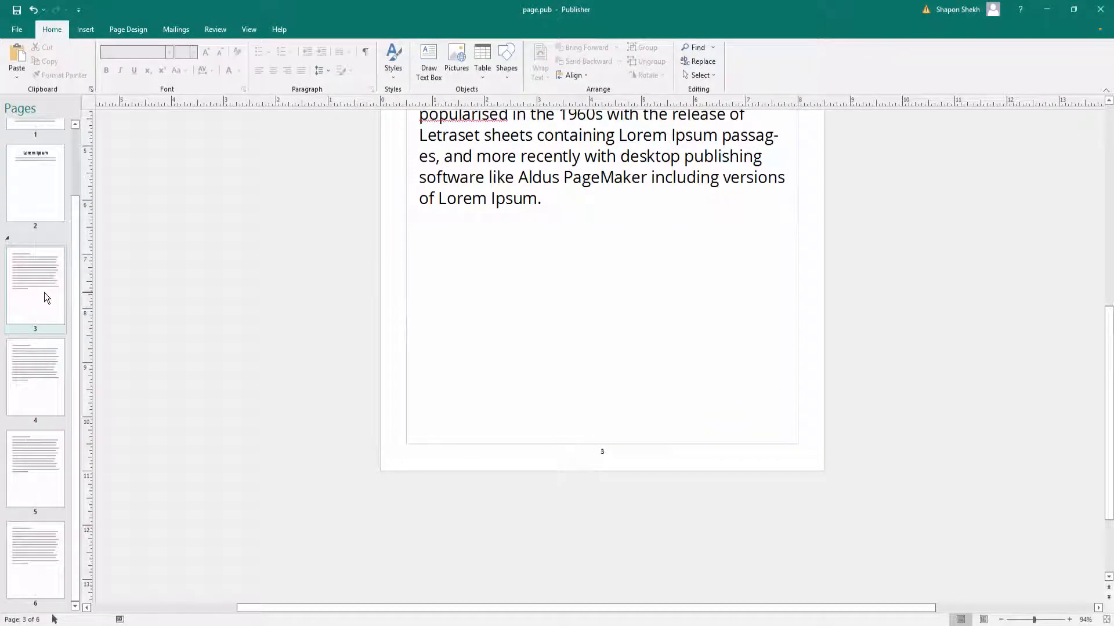
- Format page numbers so the section from page 3 starts with 1
right_click(35, 287)
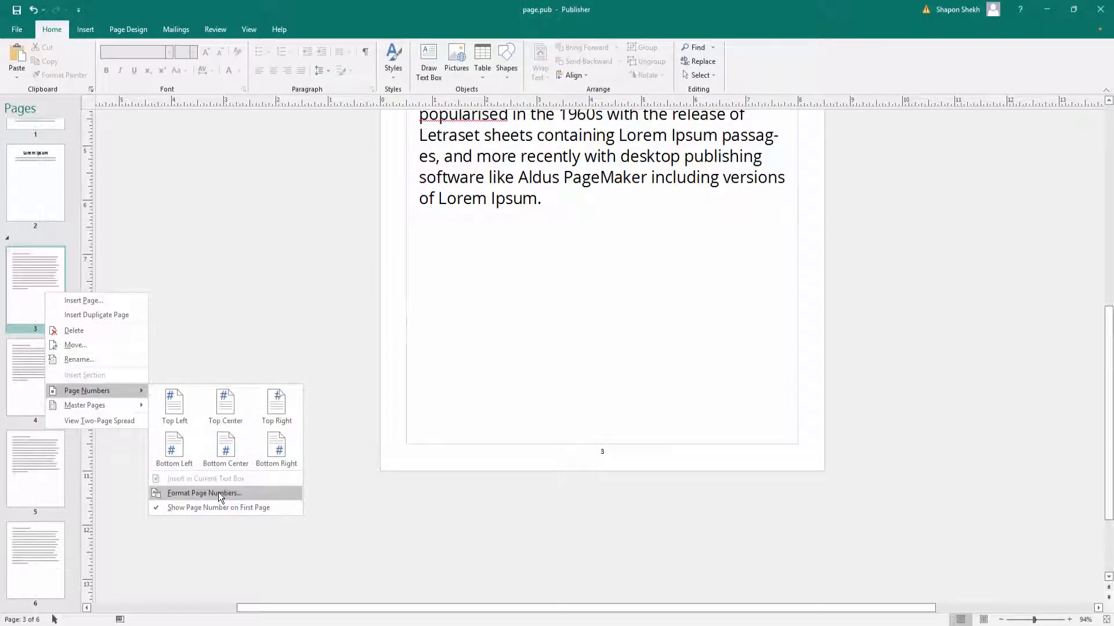
click(204, 493)
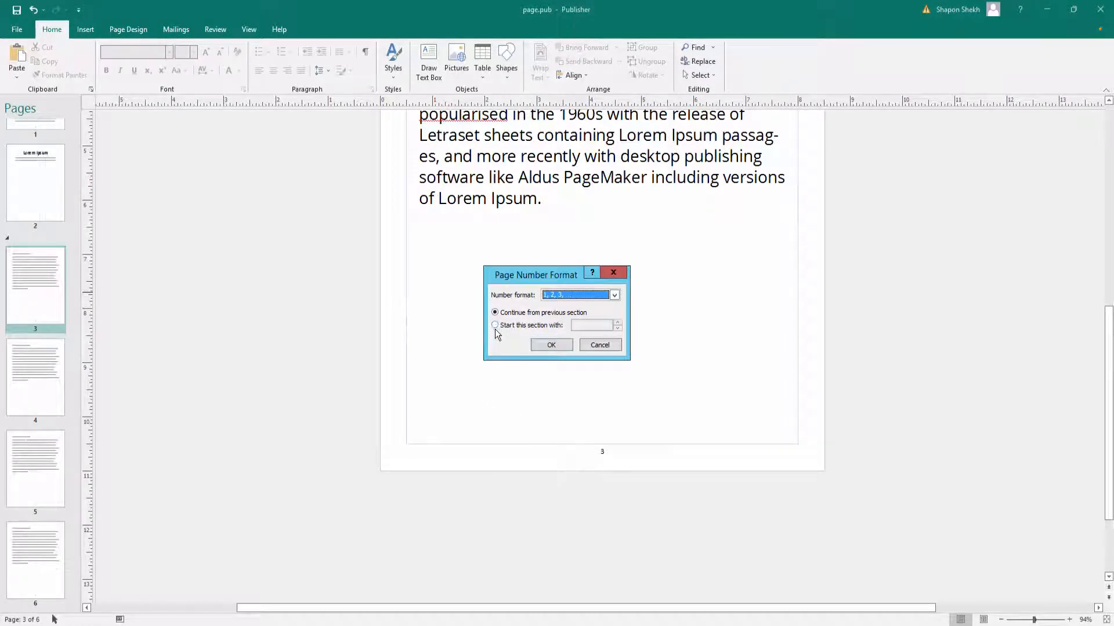
click(494, 326)
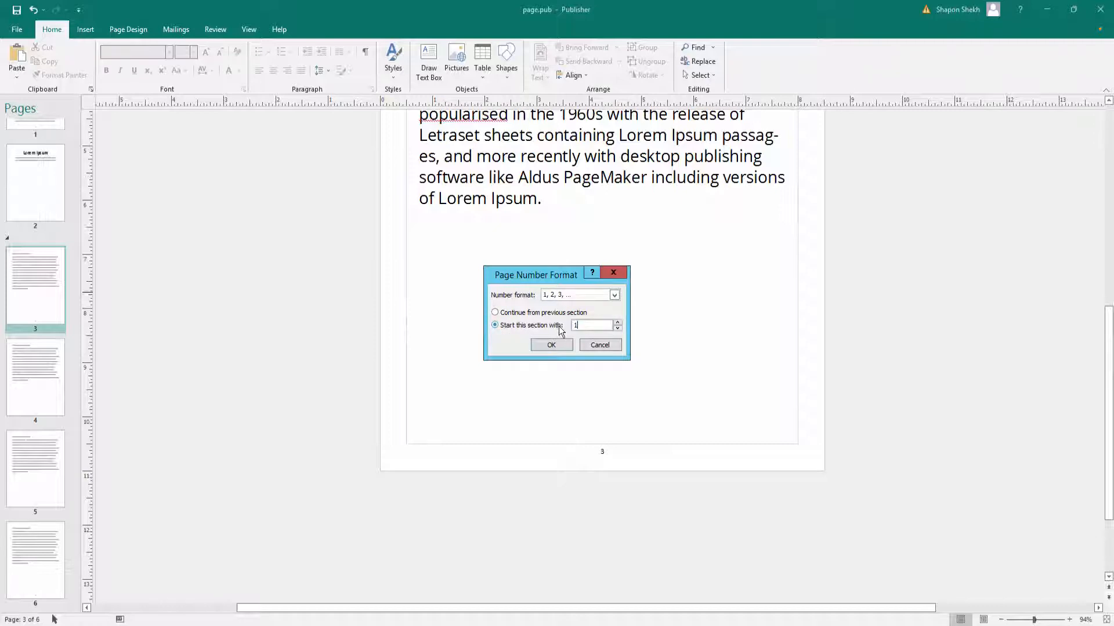
click(551, 345)
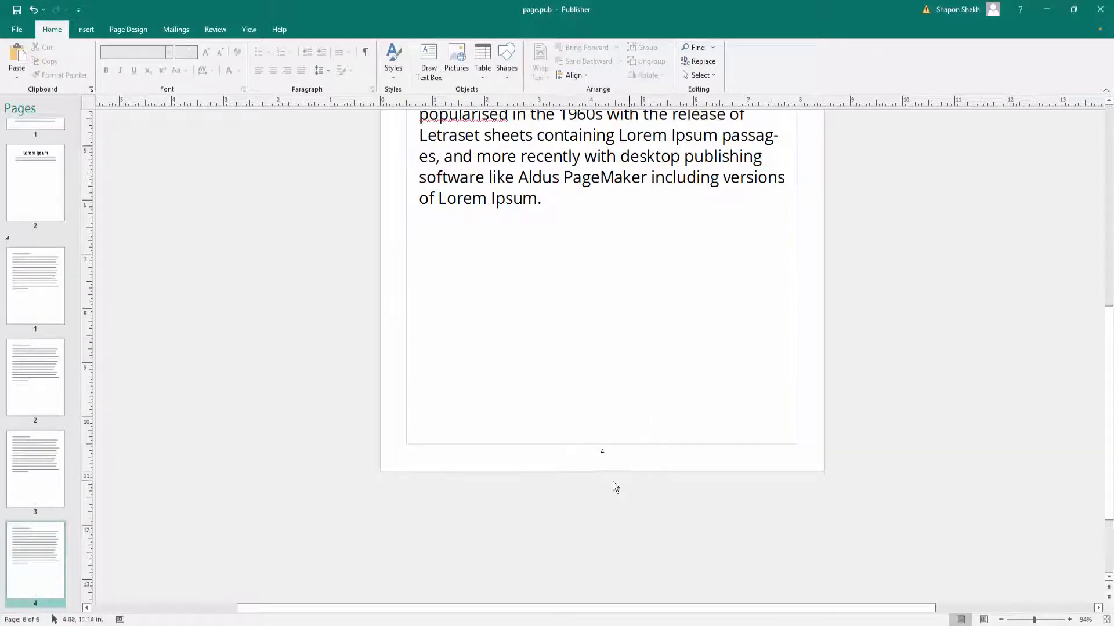
mouse_move(597, 471)
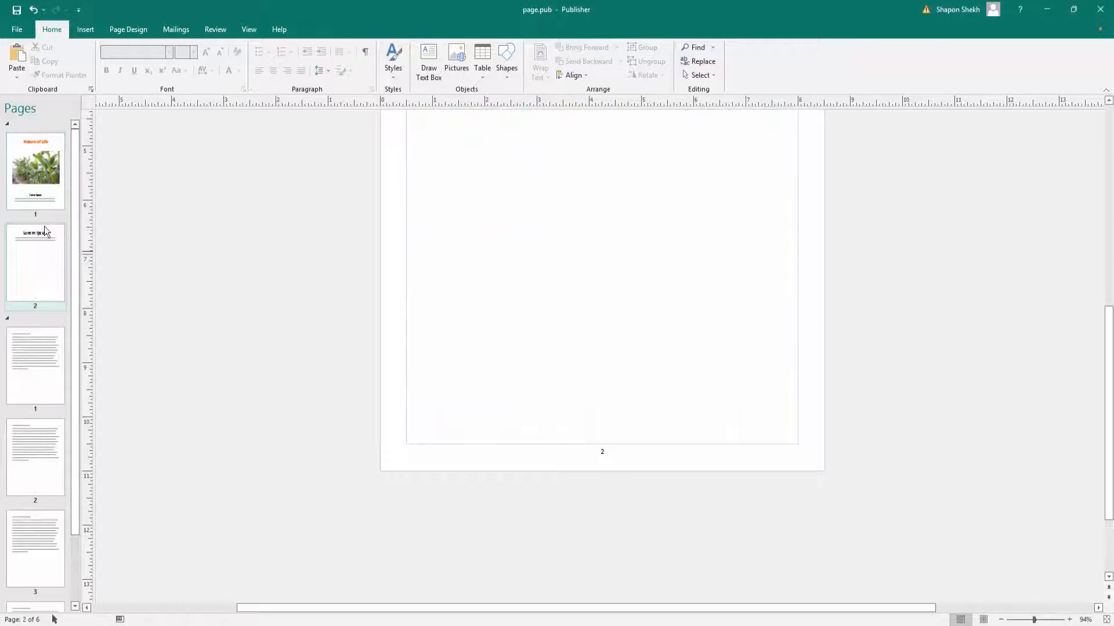
- Return to the cover page and show its Master Page A and (None) choices
click(35, 171)
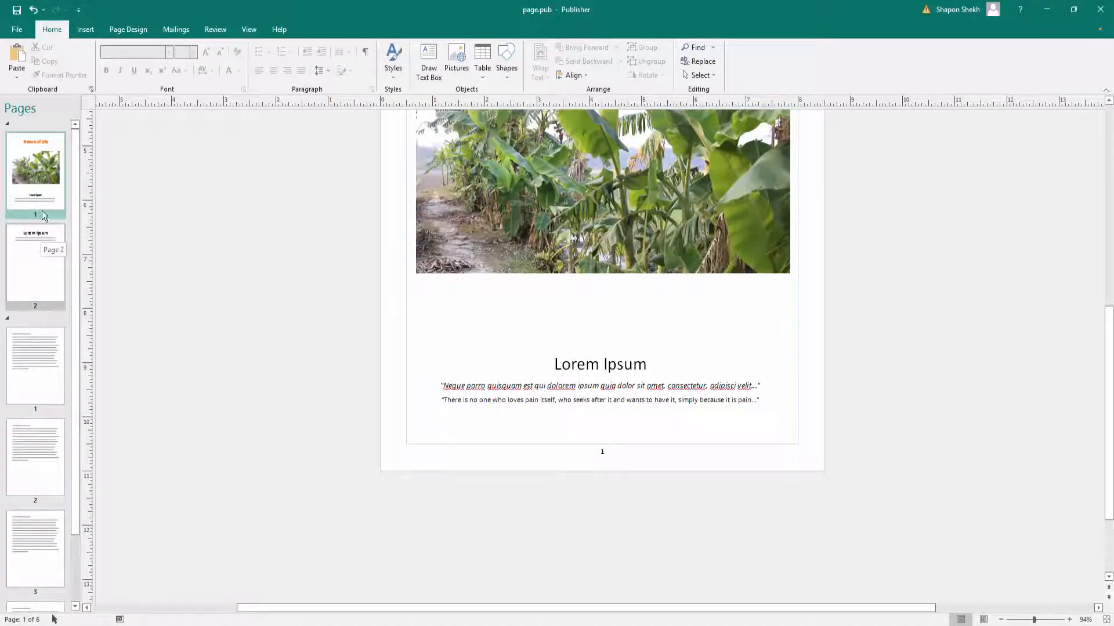
mouse_move(56, 199)
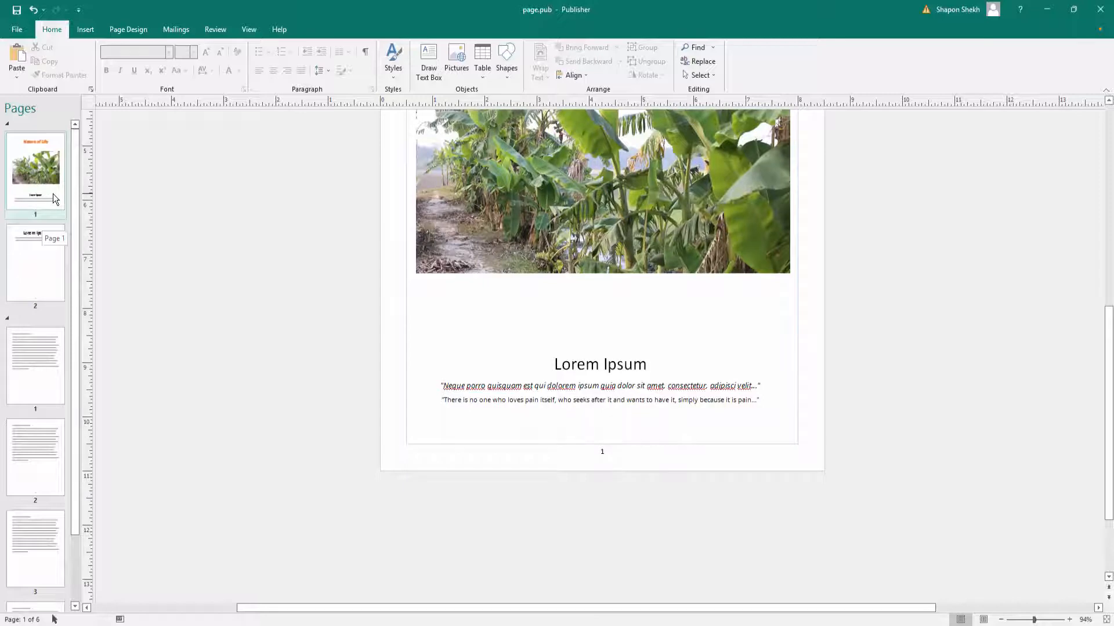
right_click(35, 171)
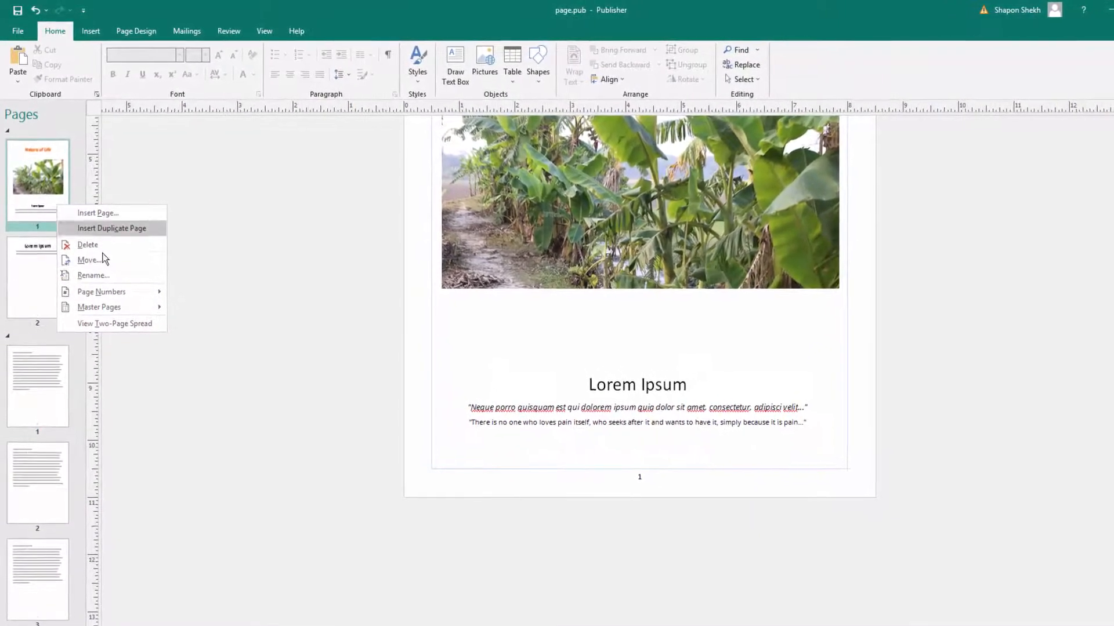
click(99, 306)
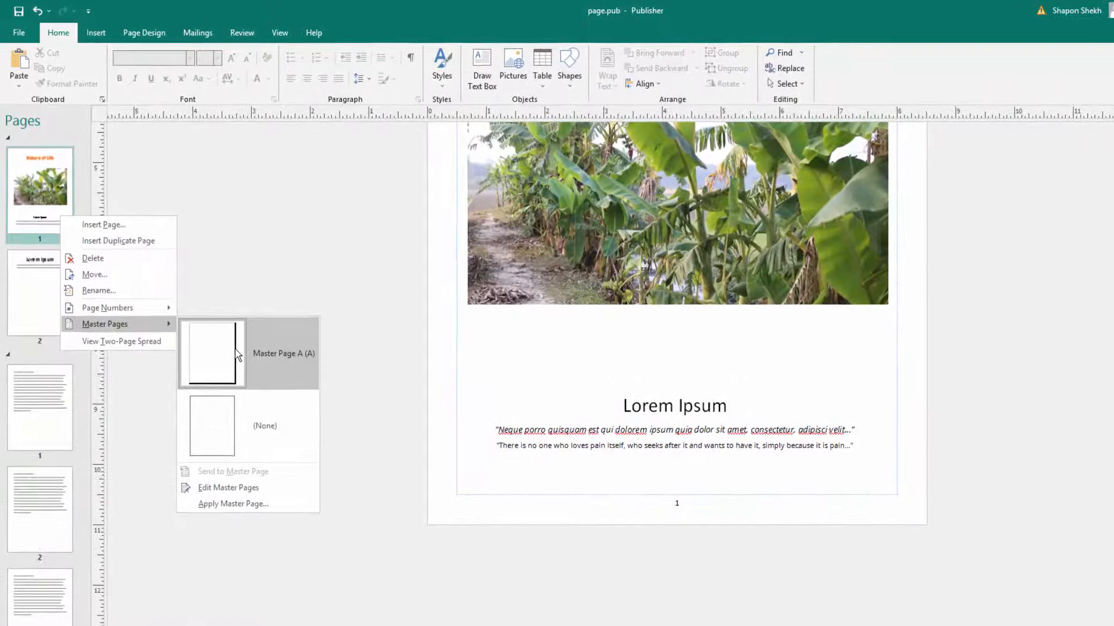